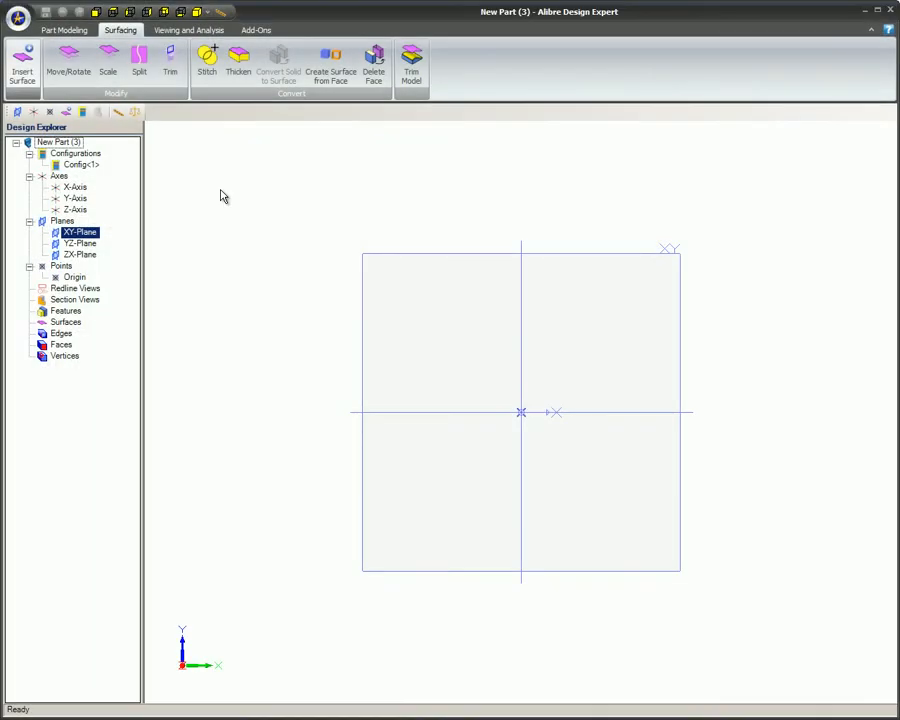
Start a surface import of the valve SAT file with Stitch adjoining Faces chosen
left_click(104, 112)
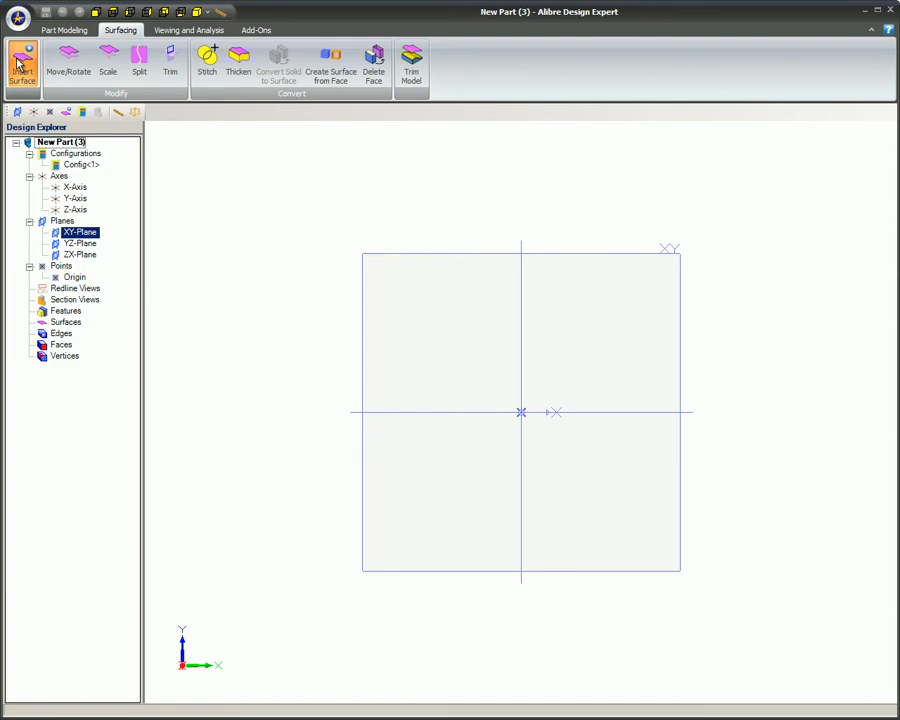
left_click(22, 68)
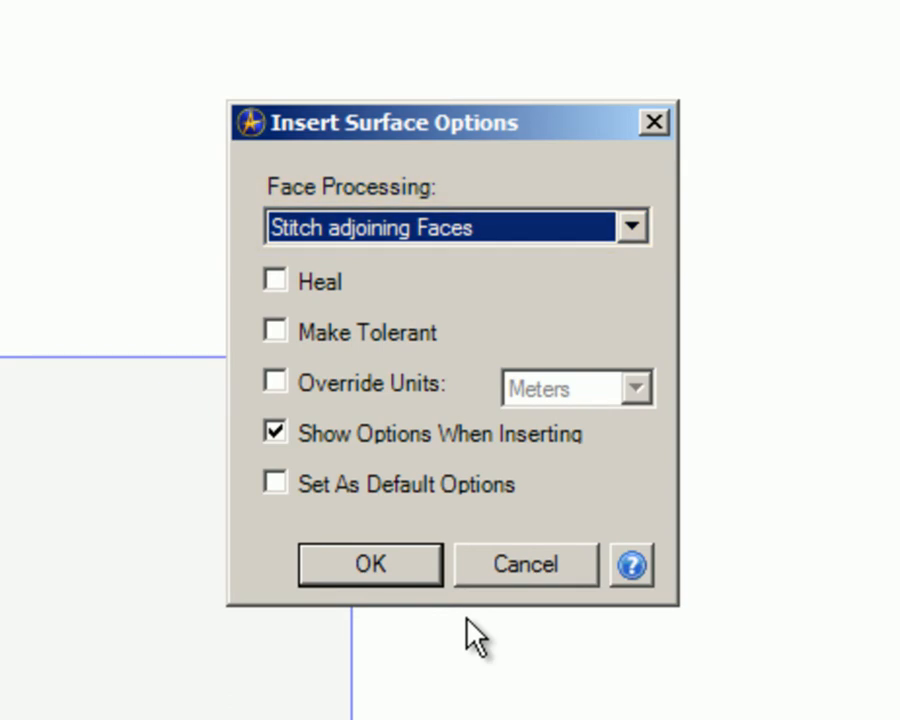
left_click(450, 226)
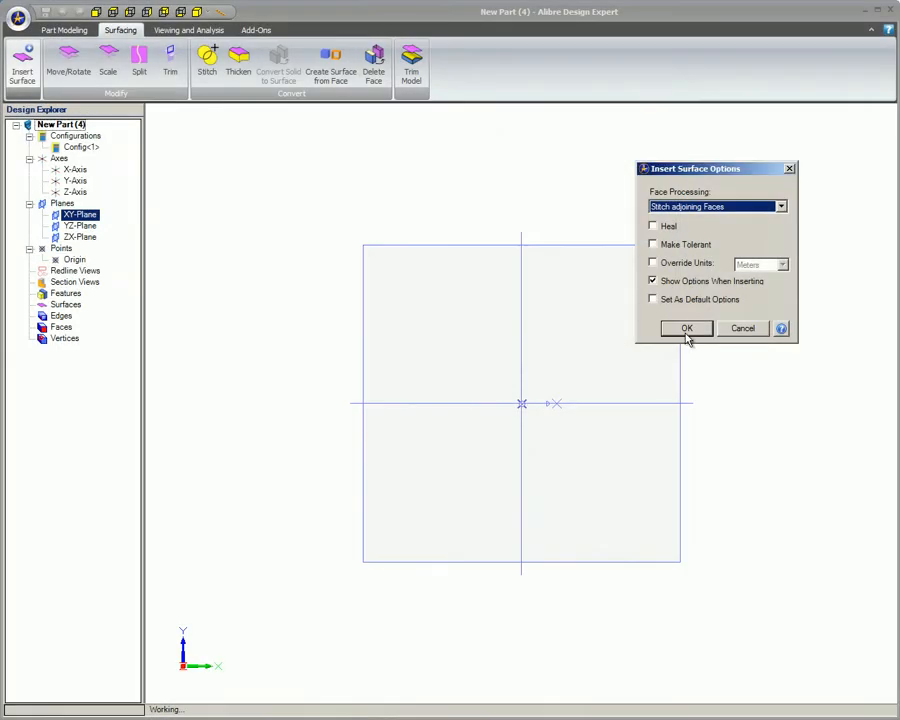
Confirm the stitched import, bringing the valve in as two surface features, and begin another import
left_click(686, 328)
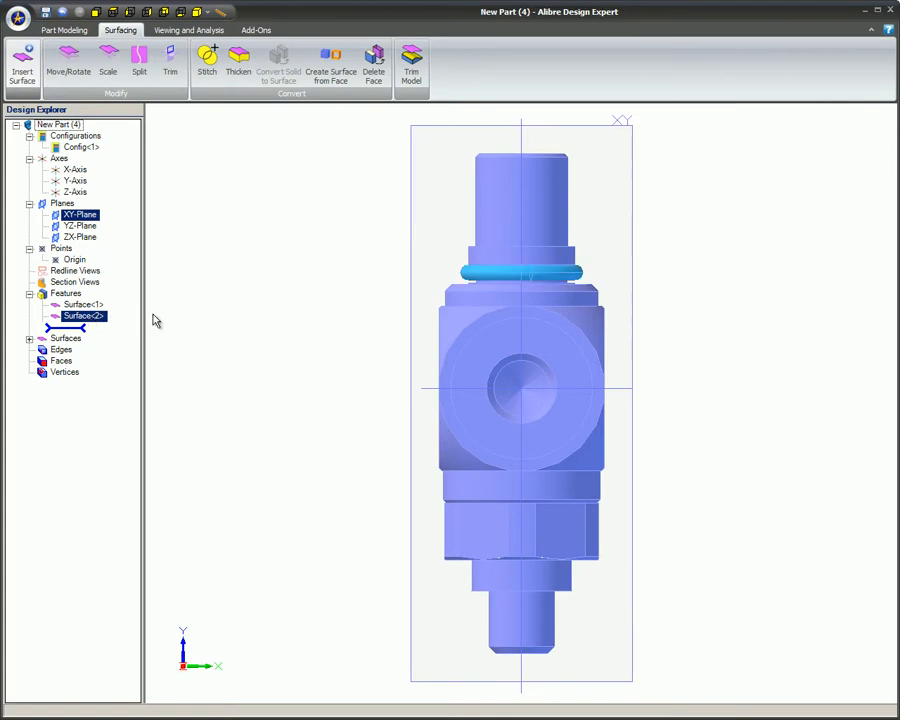
mouse_move(228, 316)
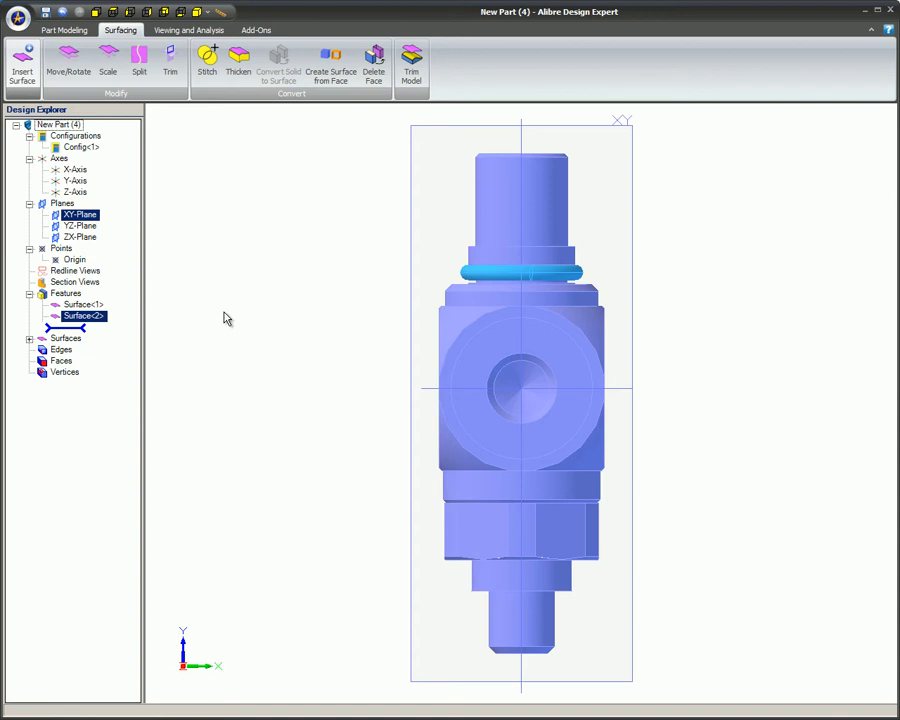
left_click(22, 64)
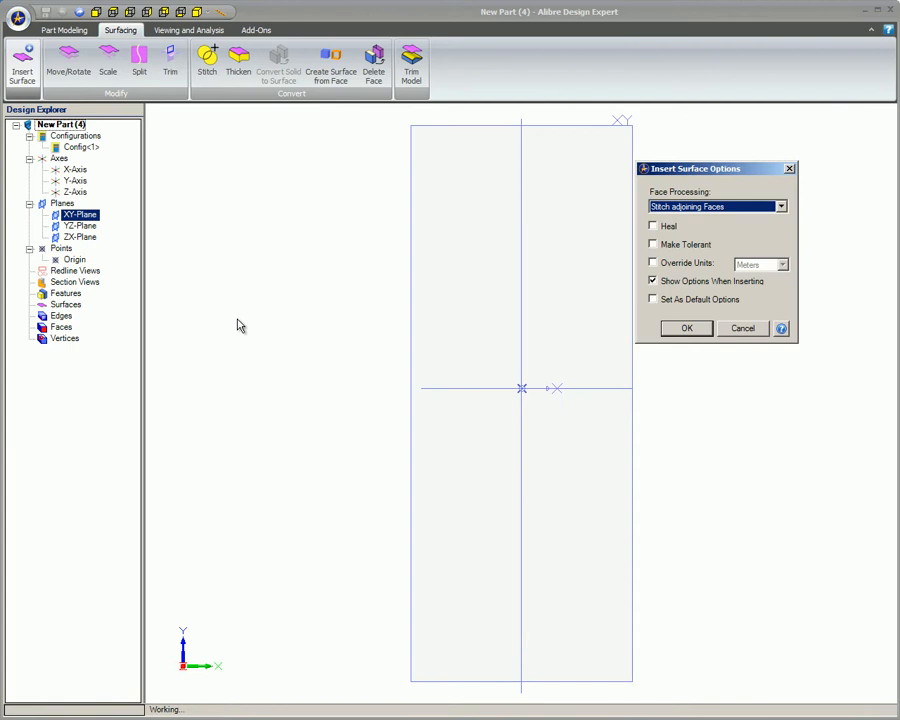
Re-import the valve with Unstitch to stand alone Surfaces, yielding dozens of separate surface features
left_click(782, 206)
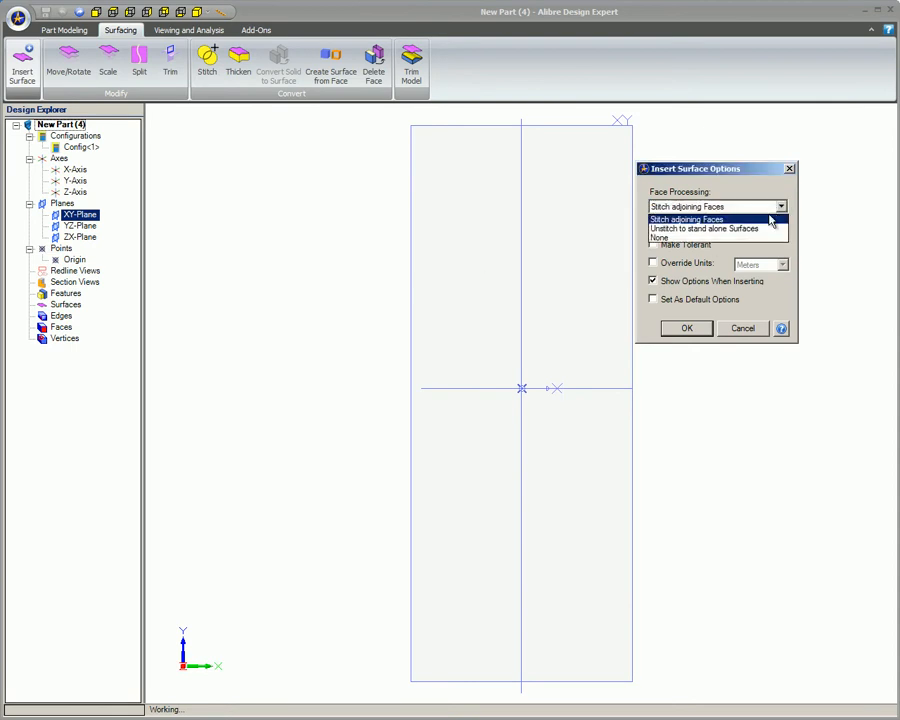
left_click(704, 228)
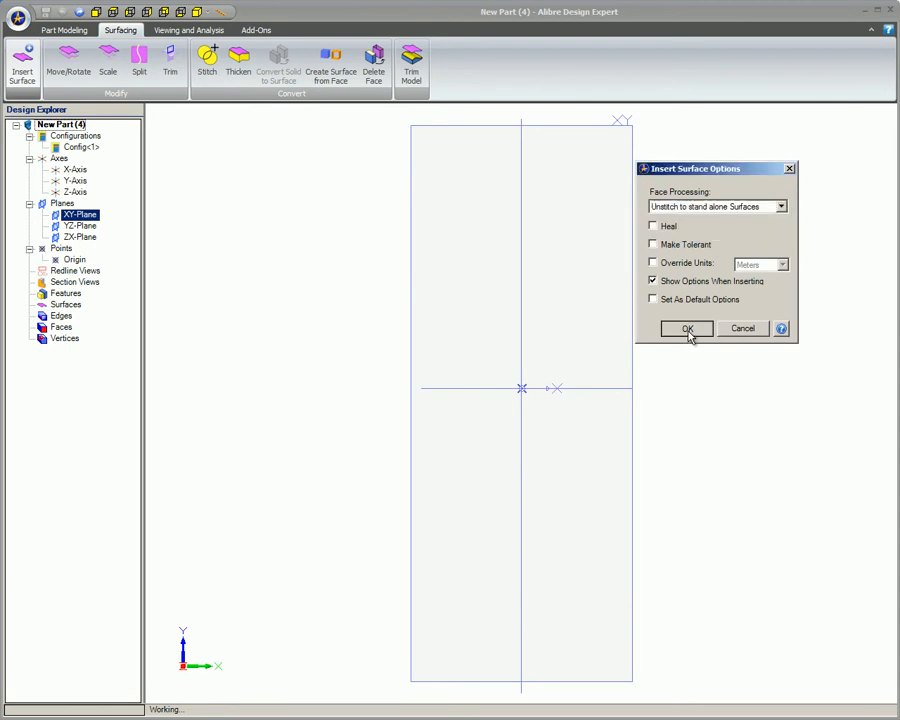
left_click(688, 328)
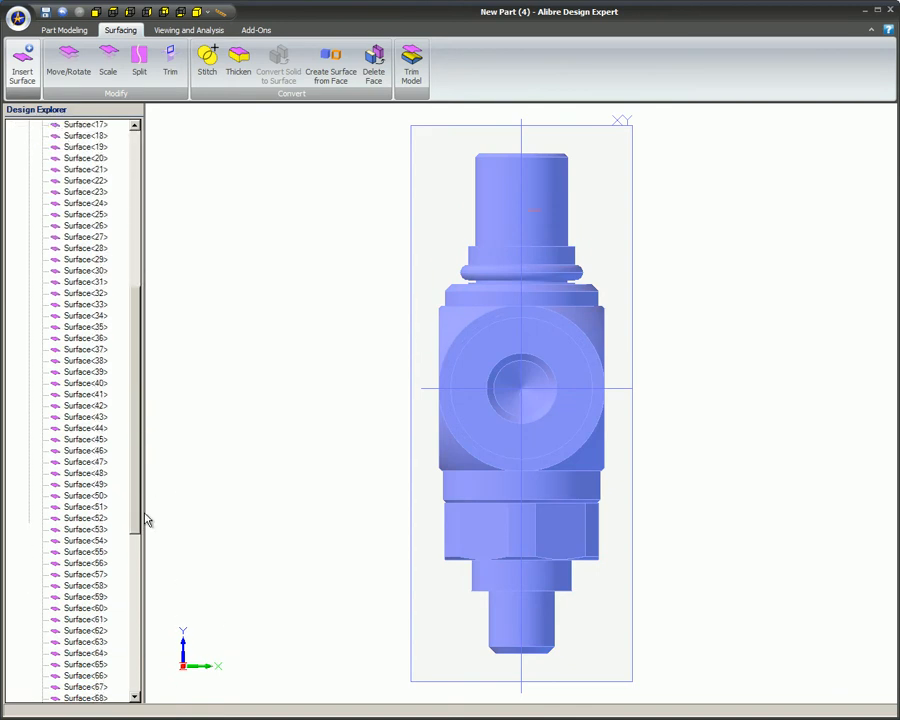
scroll("down", 3)
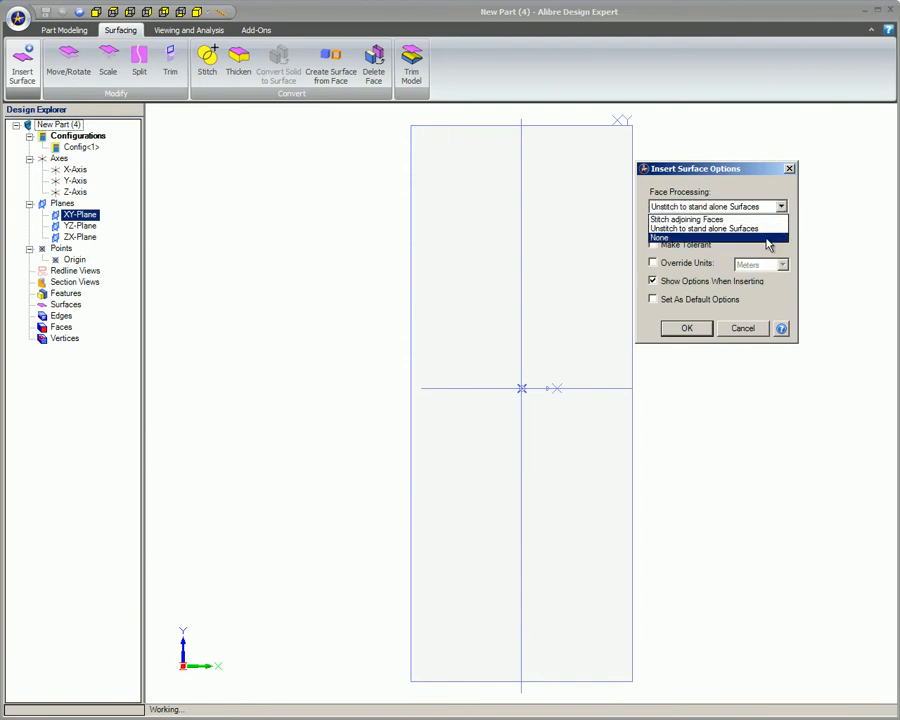
Import the valve with no face processing and examine its O-ring surface
left_click(686, 328)
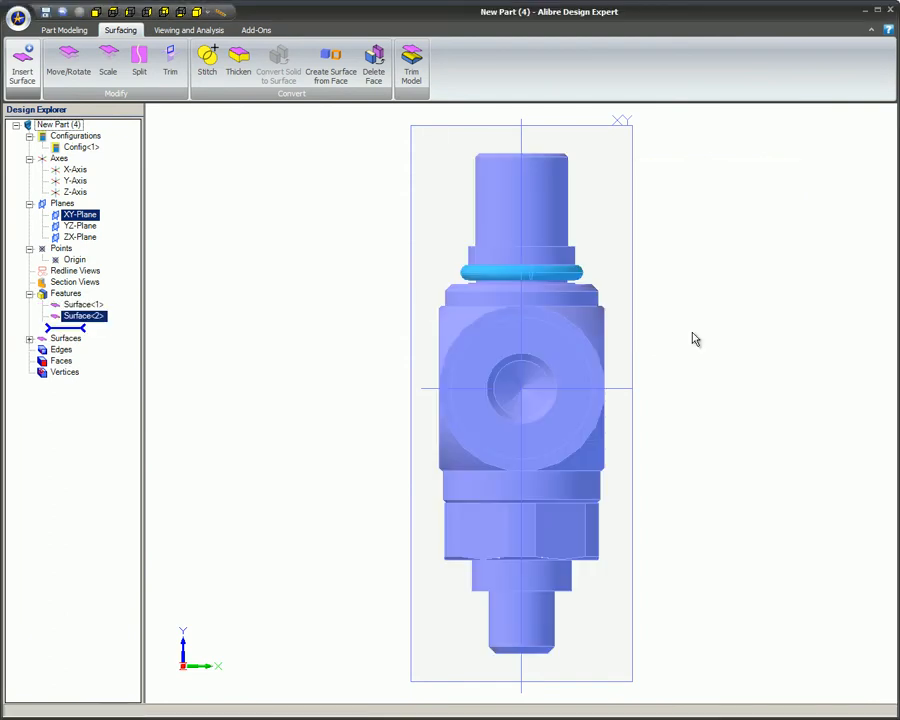
left_click(84, 316)
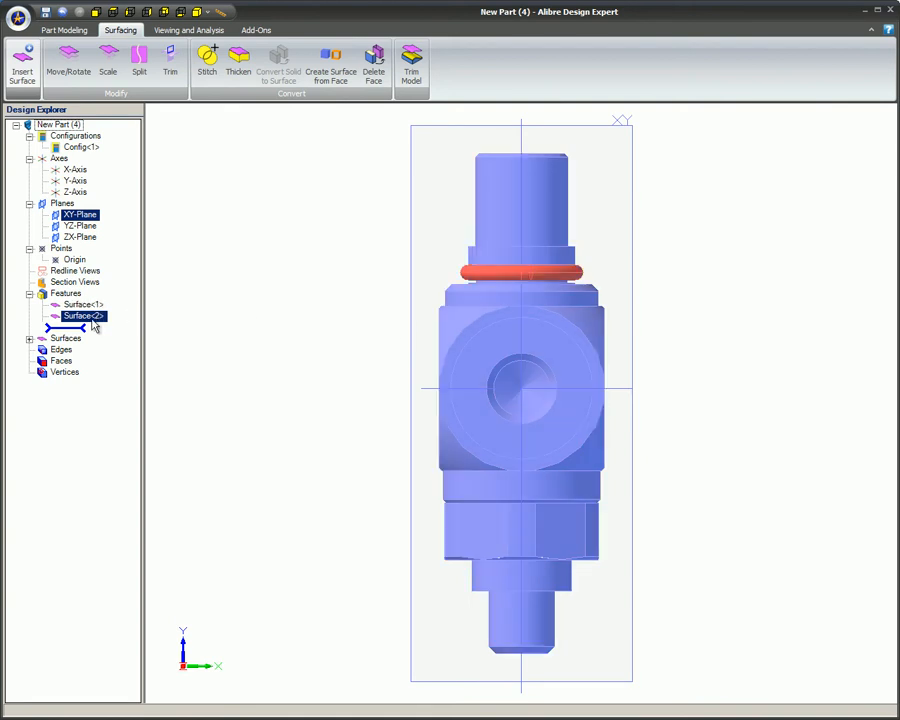
left_click(22, 68)
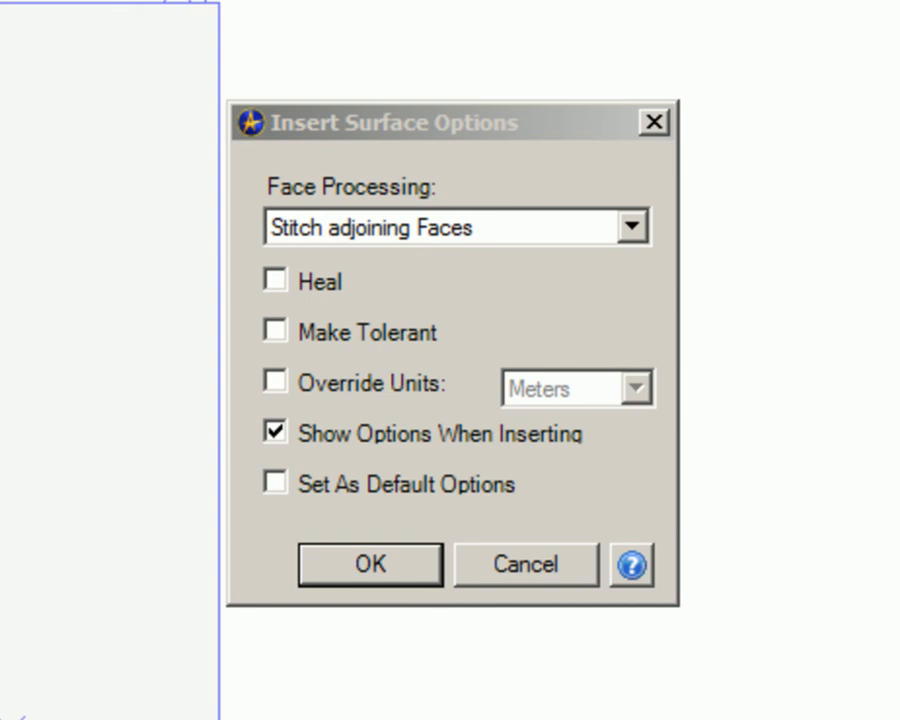
Bring the valve in as one stitched surface feature and start an Extrude Cut from Sketch<1>
left_click(368, 564)
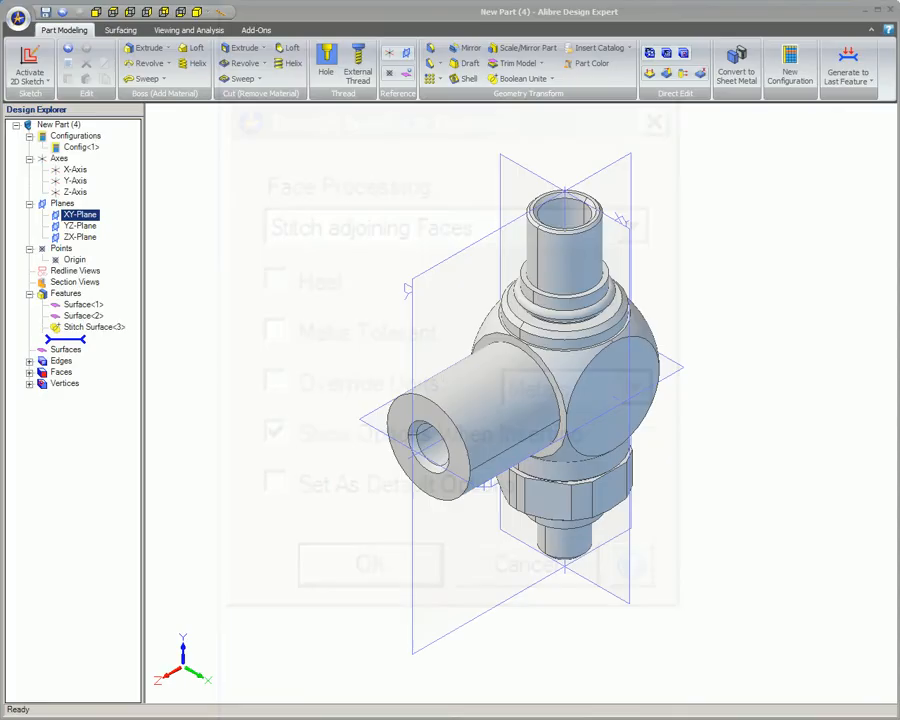
left_click(370, 564)
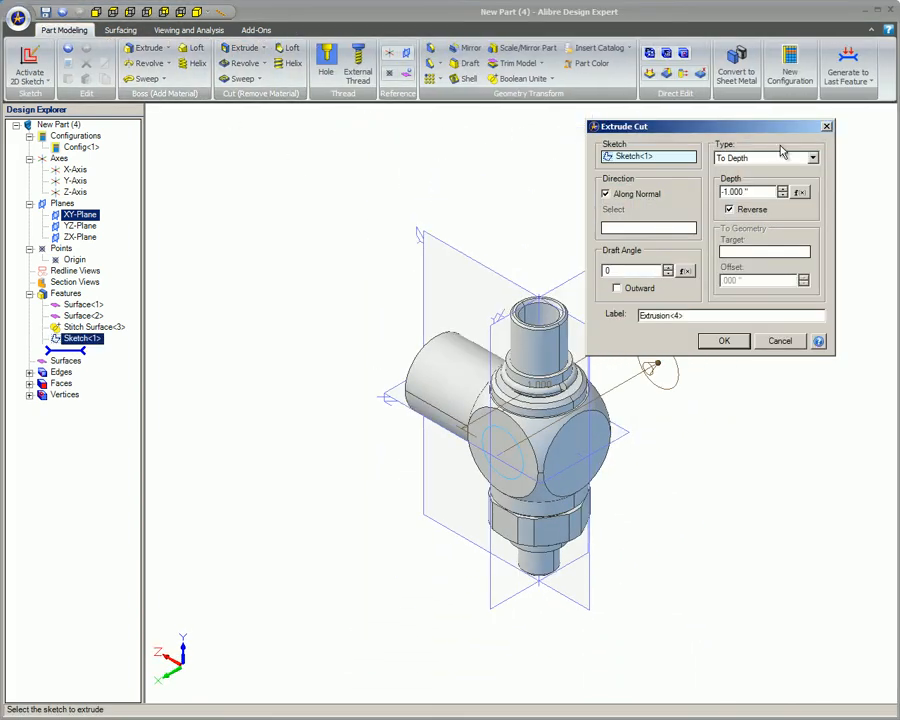
Choose the cut extent type and apply the extrusion cut to the stitched valve
left_click(812, 158)
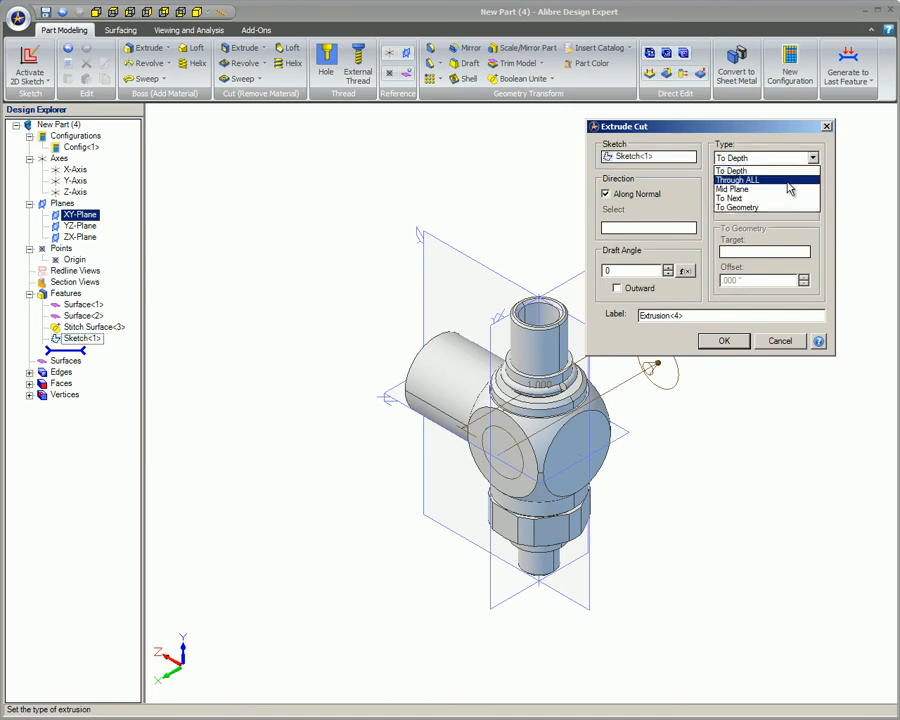
left_click(724, 340)
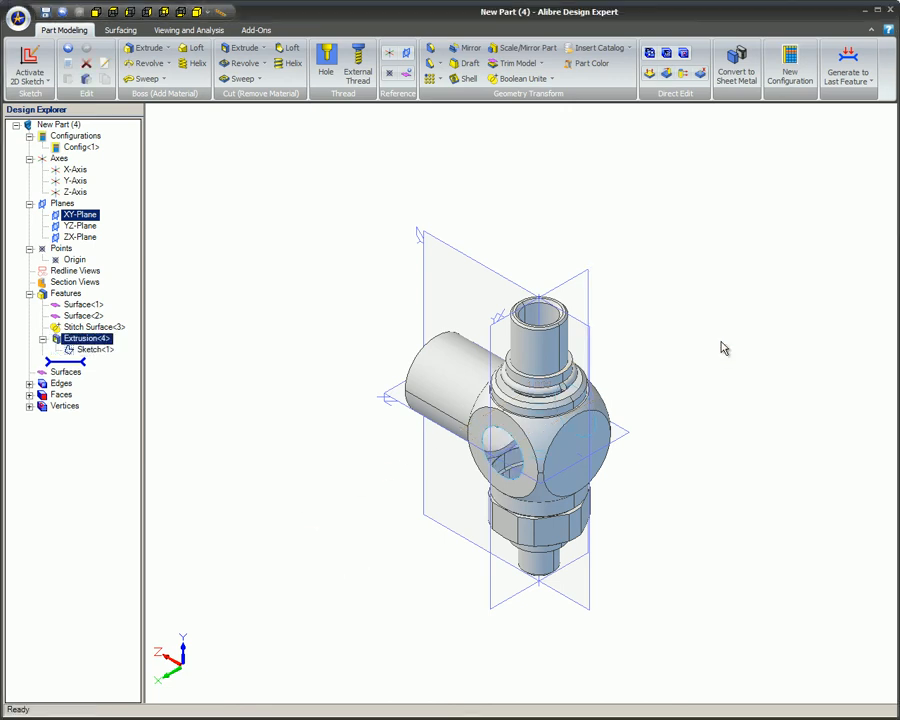